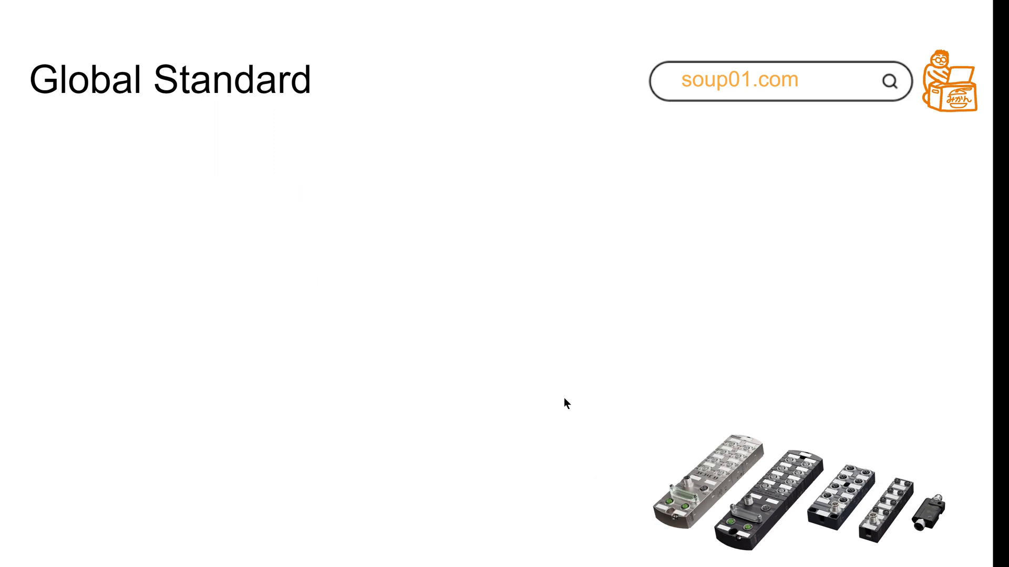
mouse_move(643, 376)
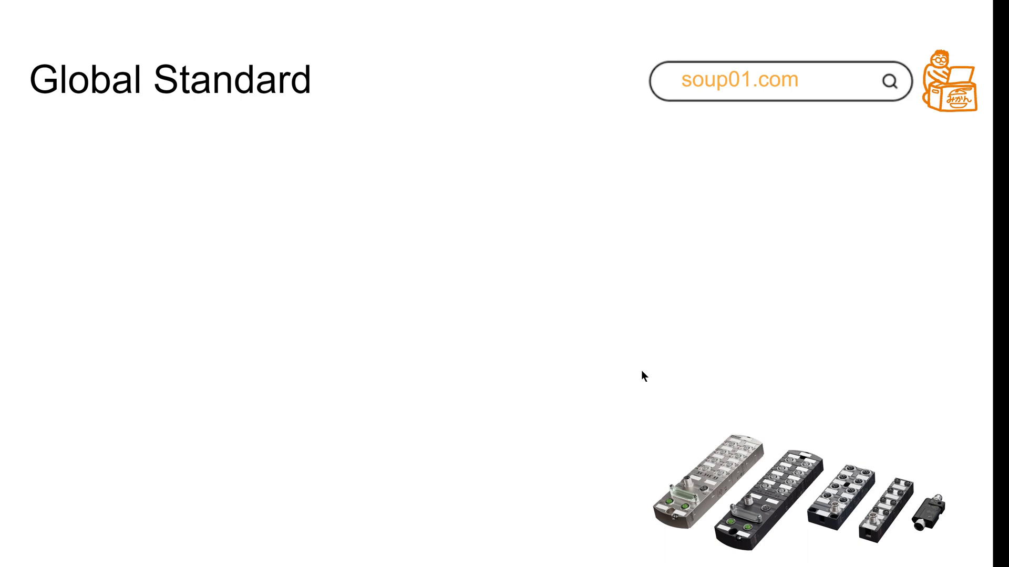